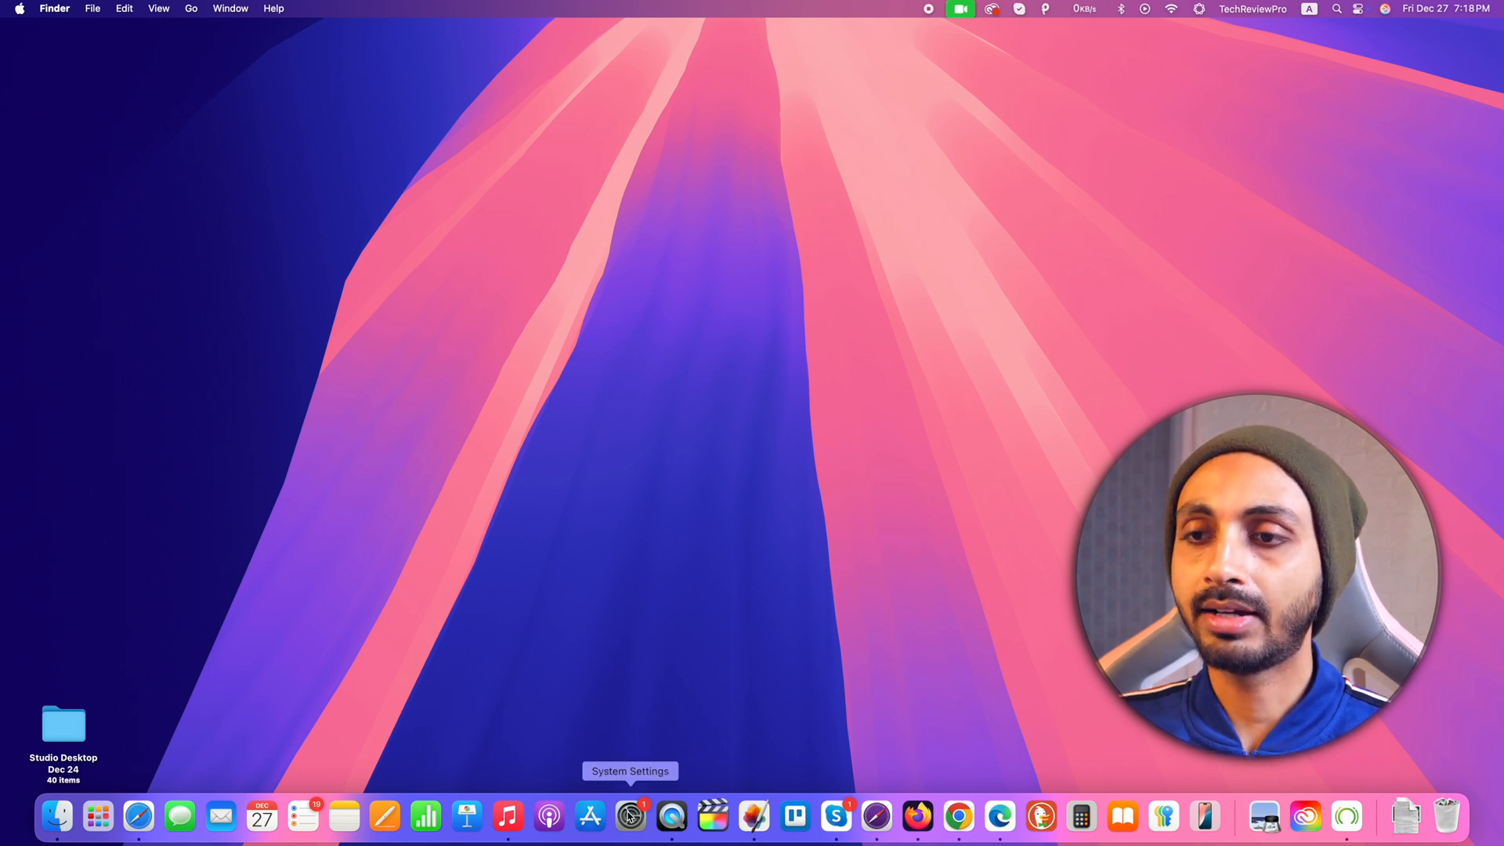
pyautogui.moveTo(451, 324)
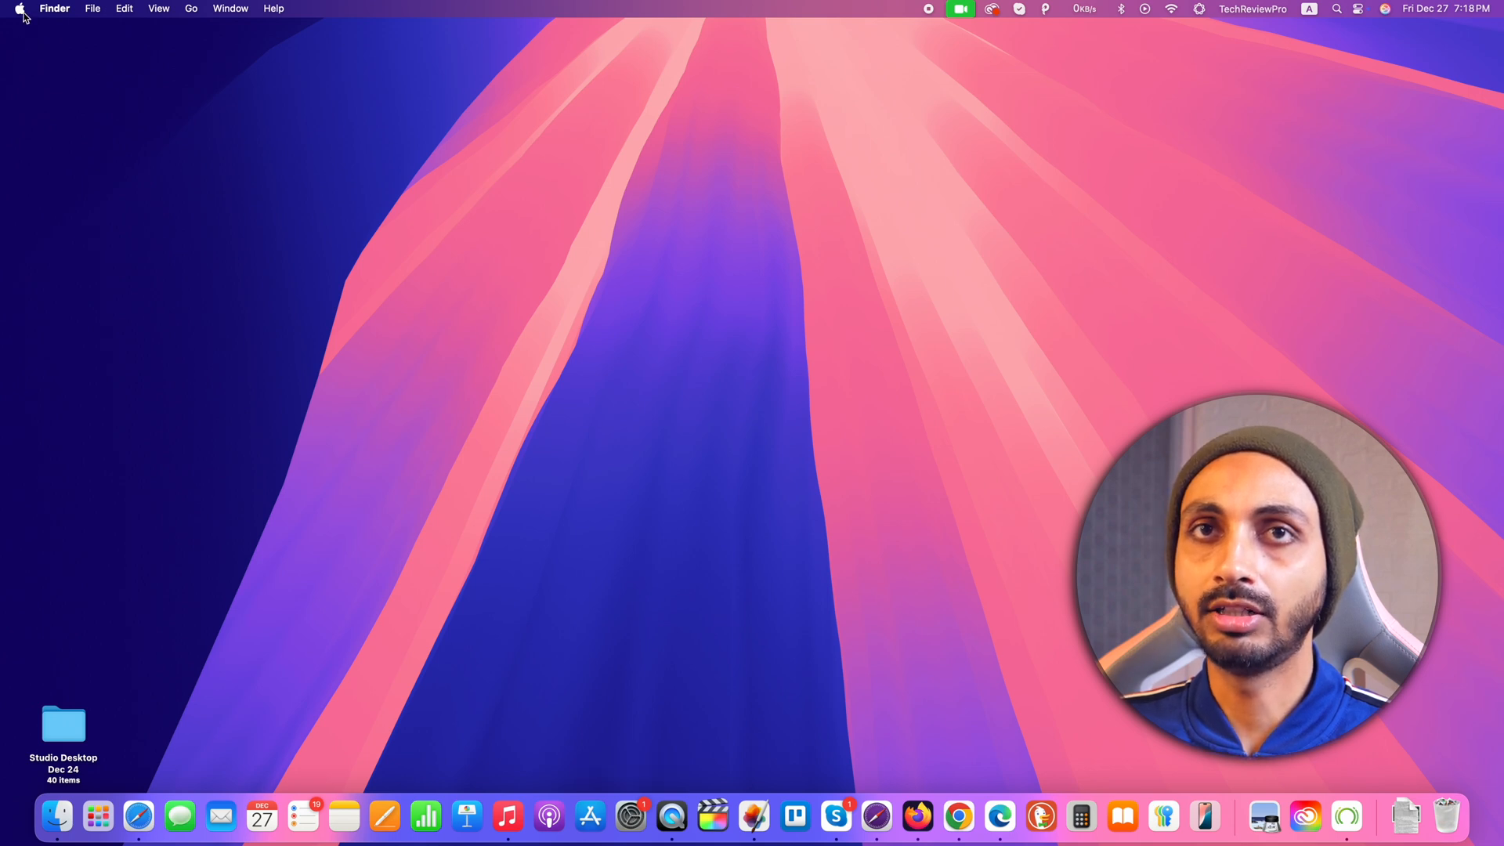
# Search "sett" in Spotlight and launch System Settings from the results.
pyautogui.click(19, 9)
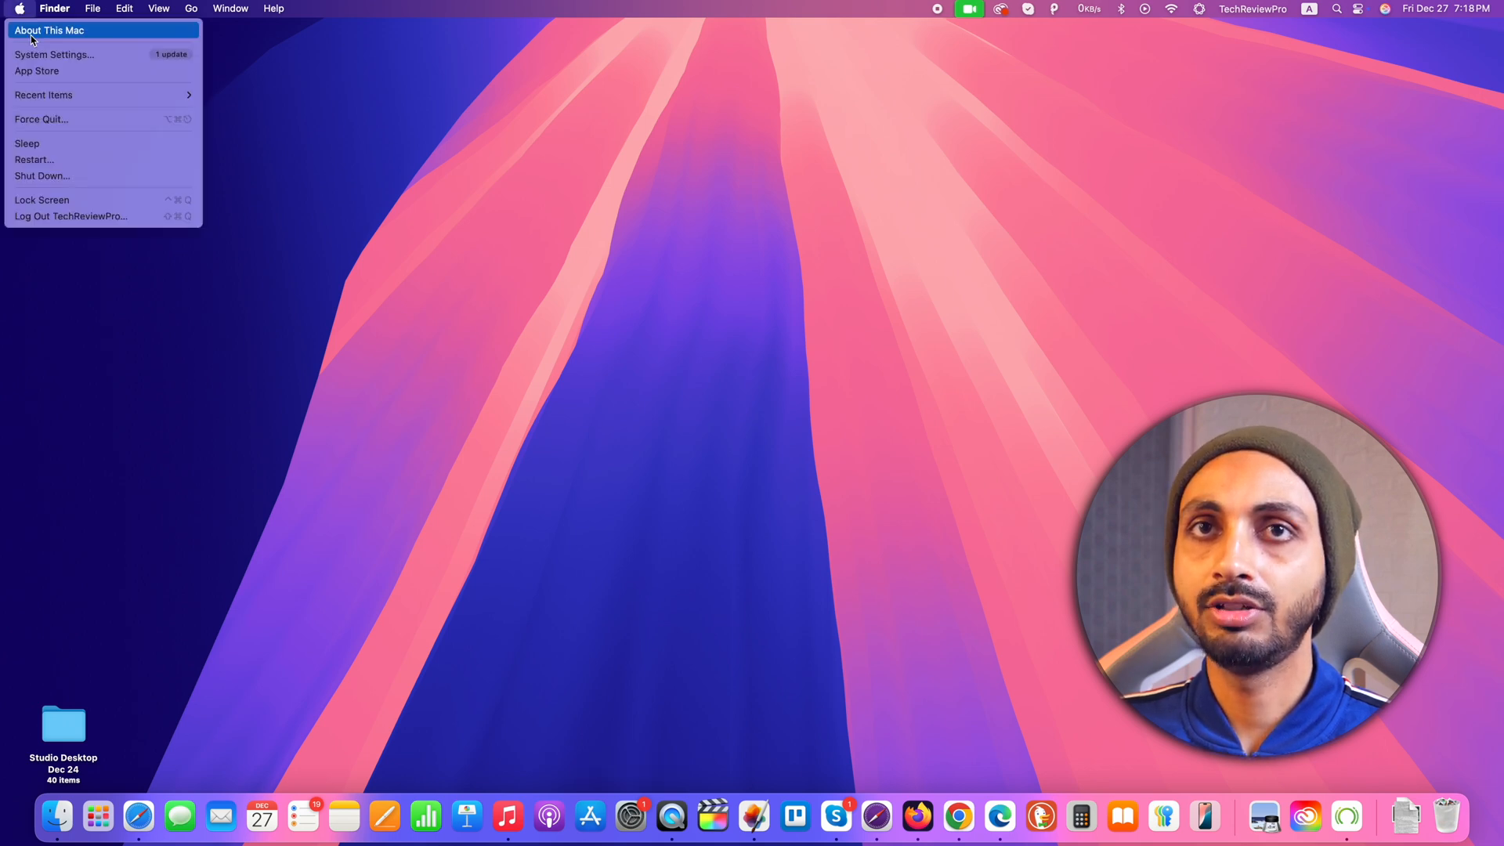
pyautogui.moveTo(381, 141)
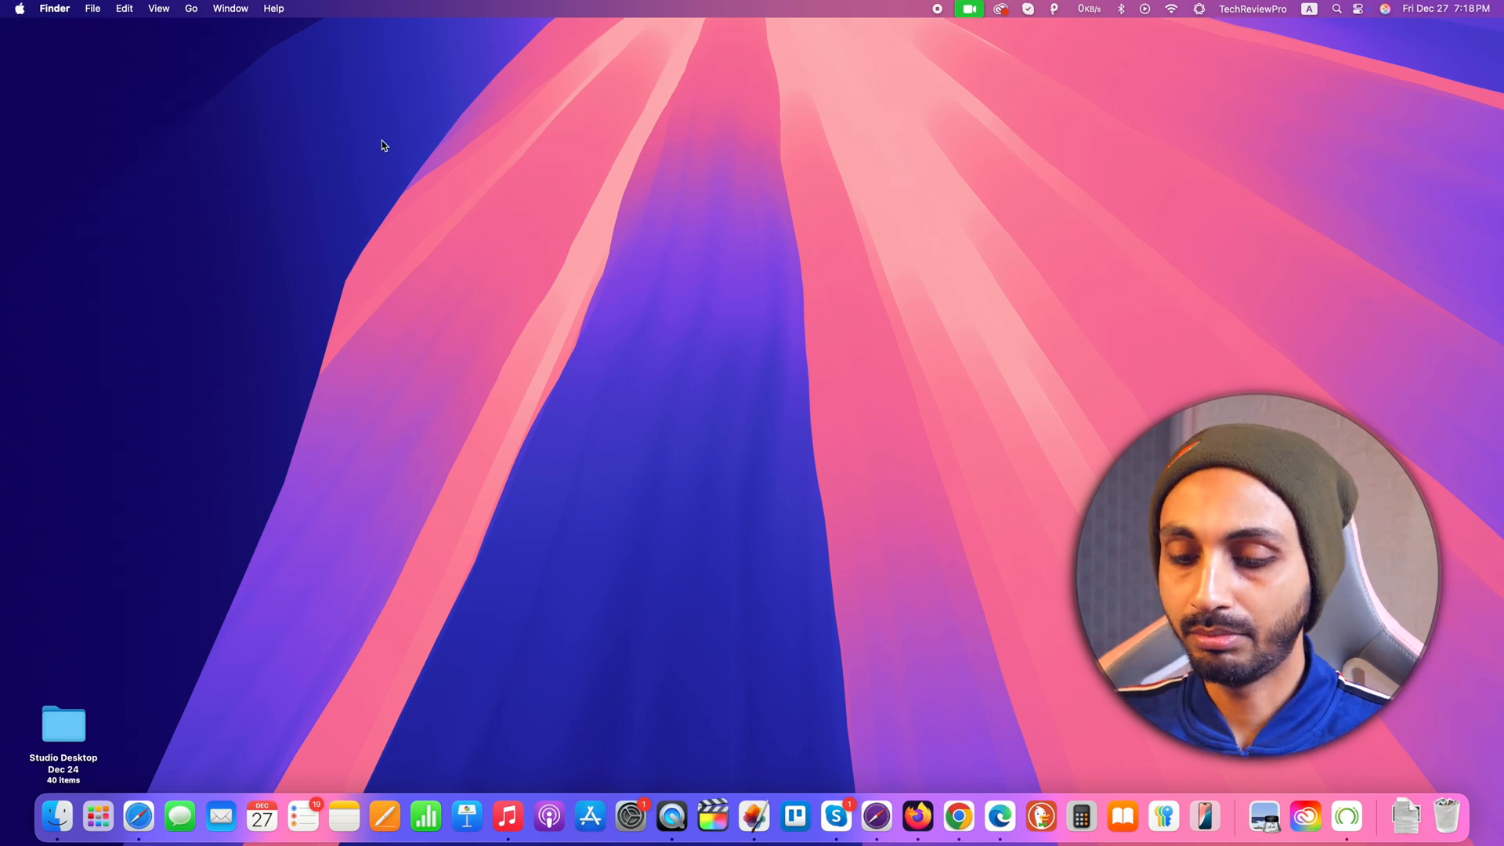
pyautogui.press('cmd+space')
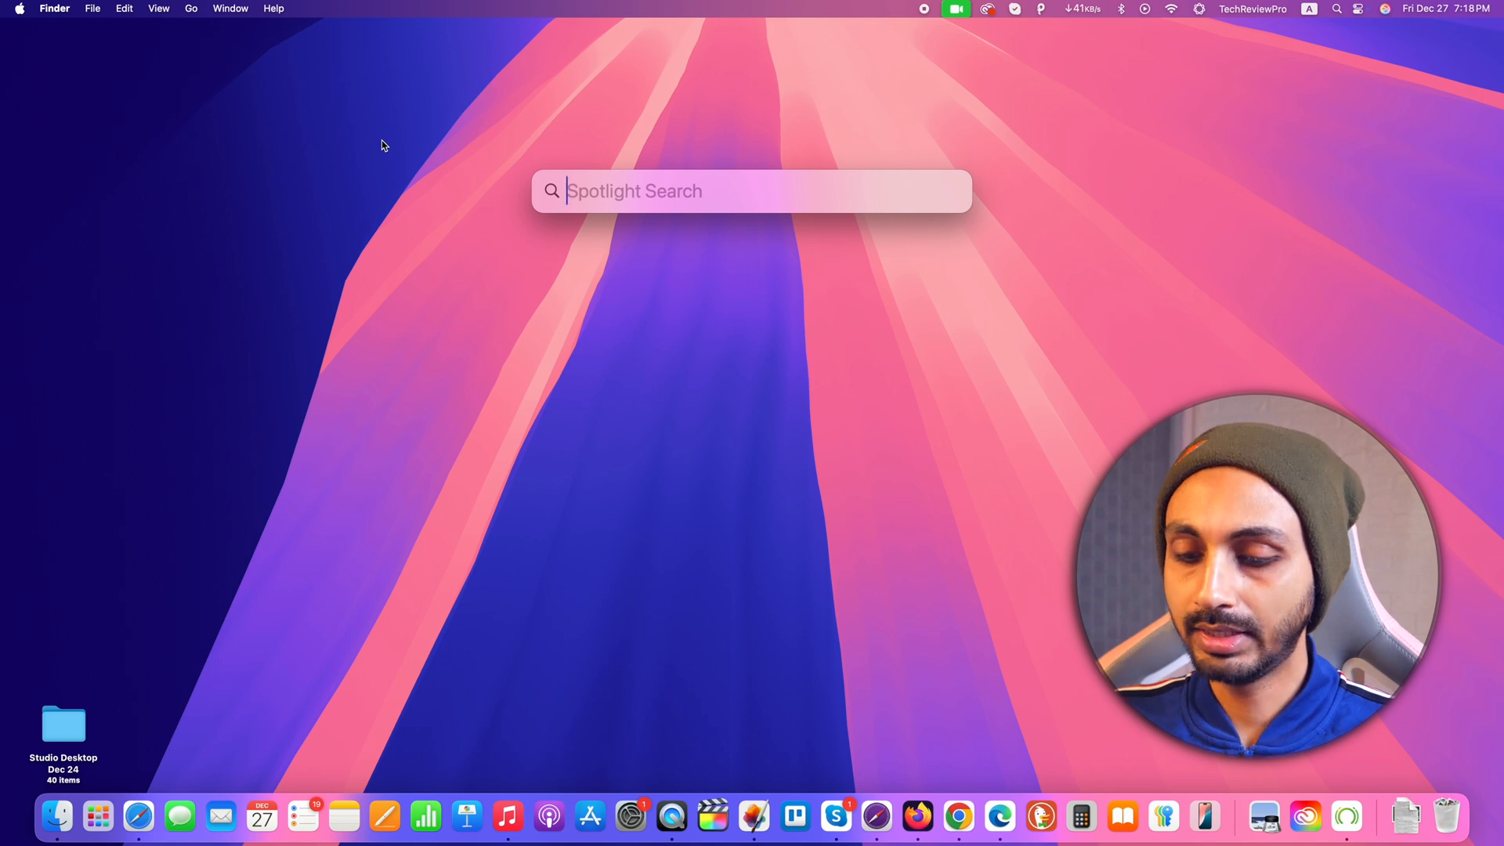
pyautogui.write('setting')
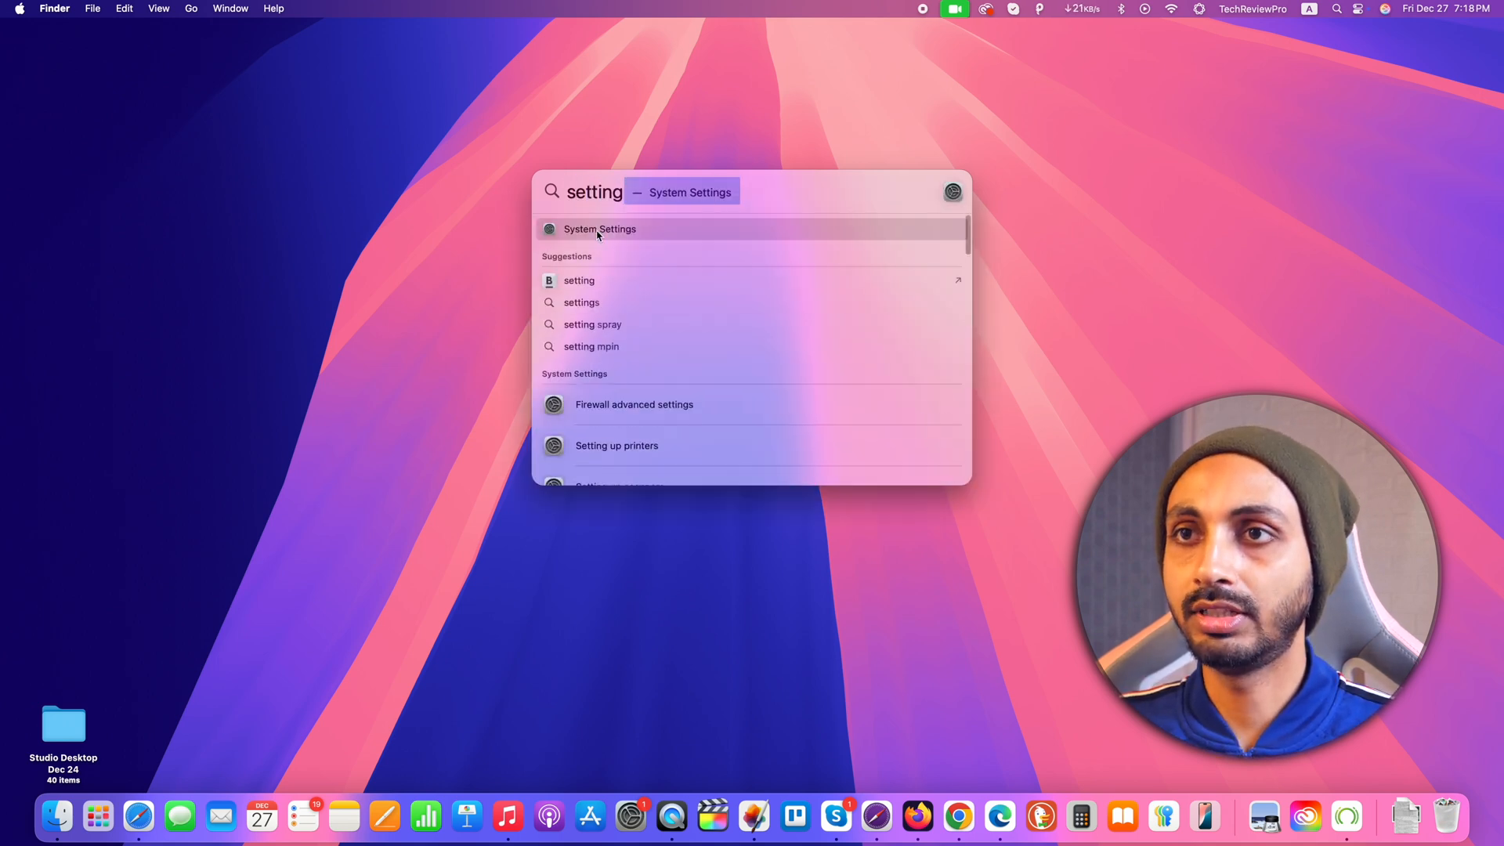
pyautogui.click(600, 228)
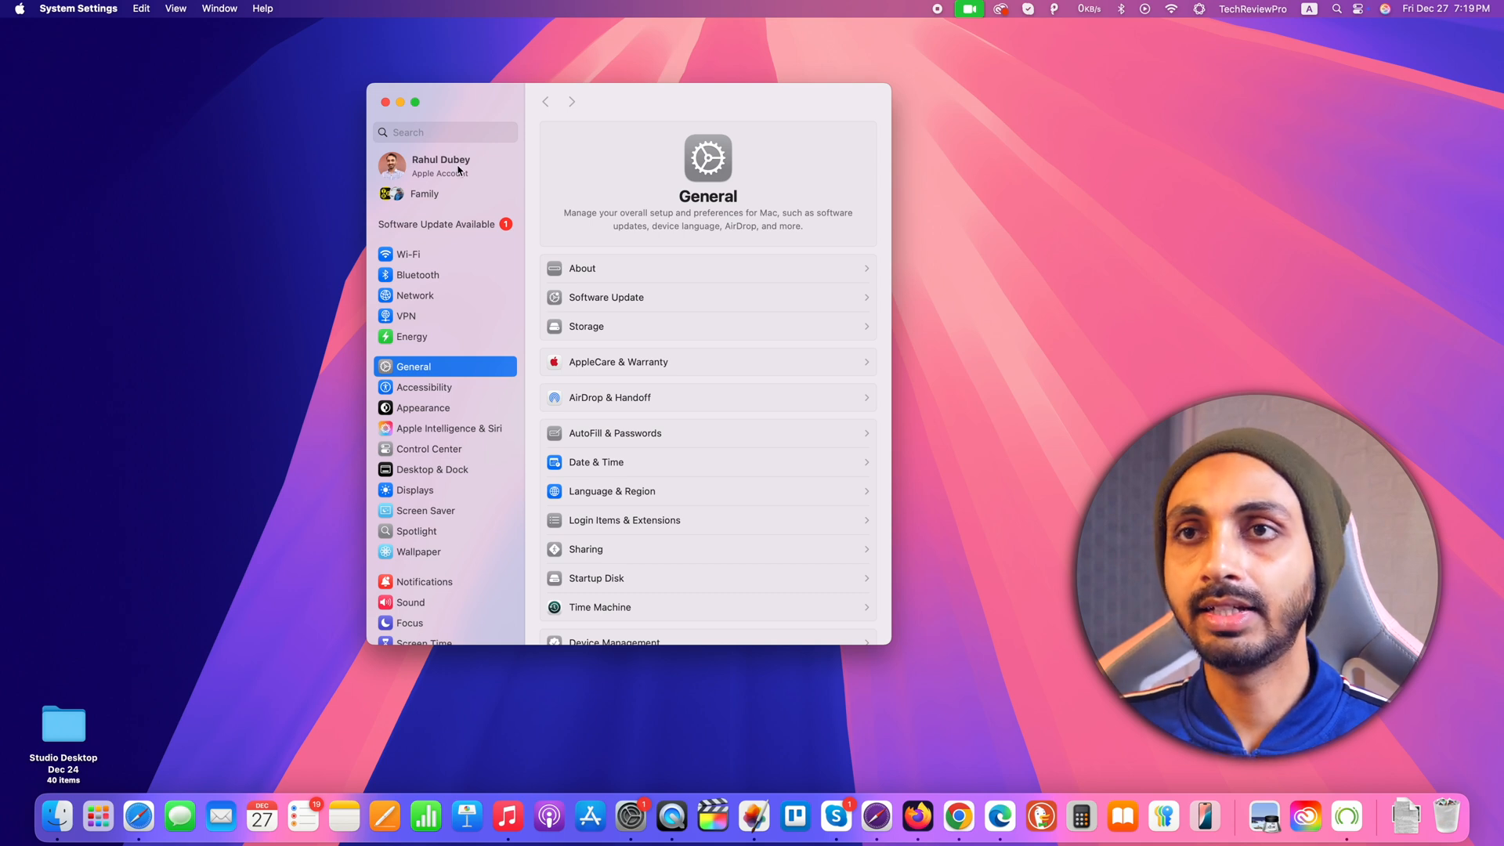
# Navigate the sidebar to the Touch ID & Password pane.
pyautogui.scroll(-3)
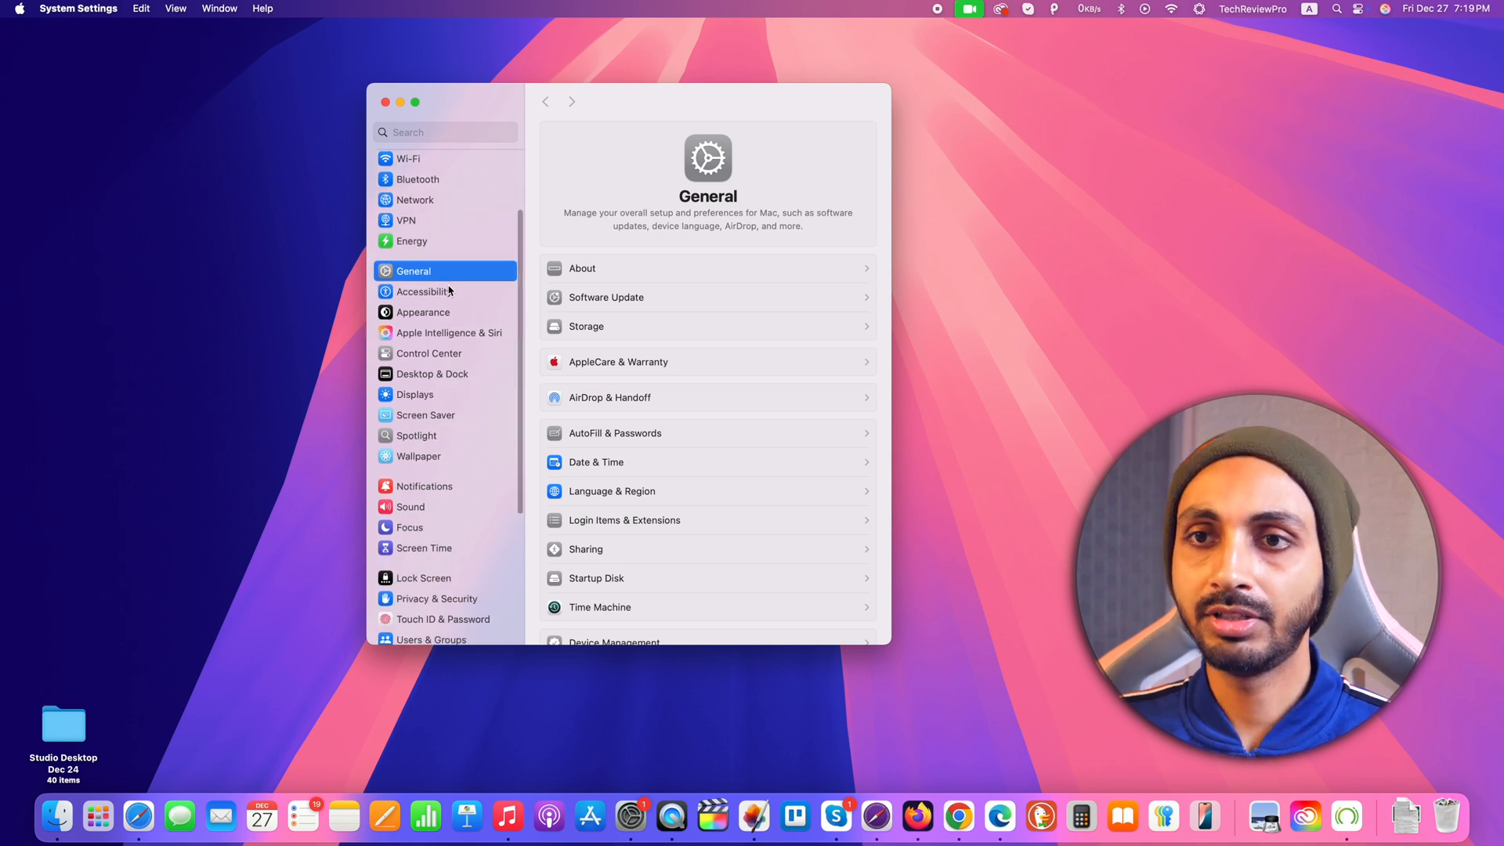
pyautogui.scroll(-3)
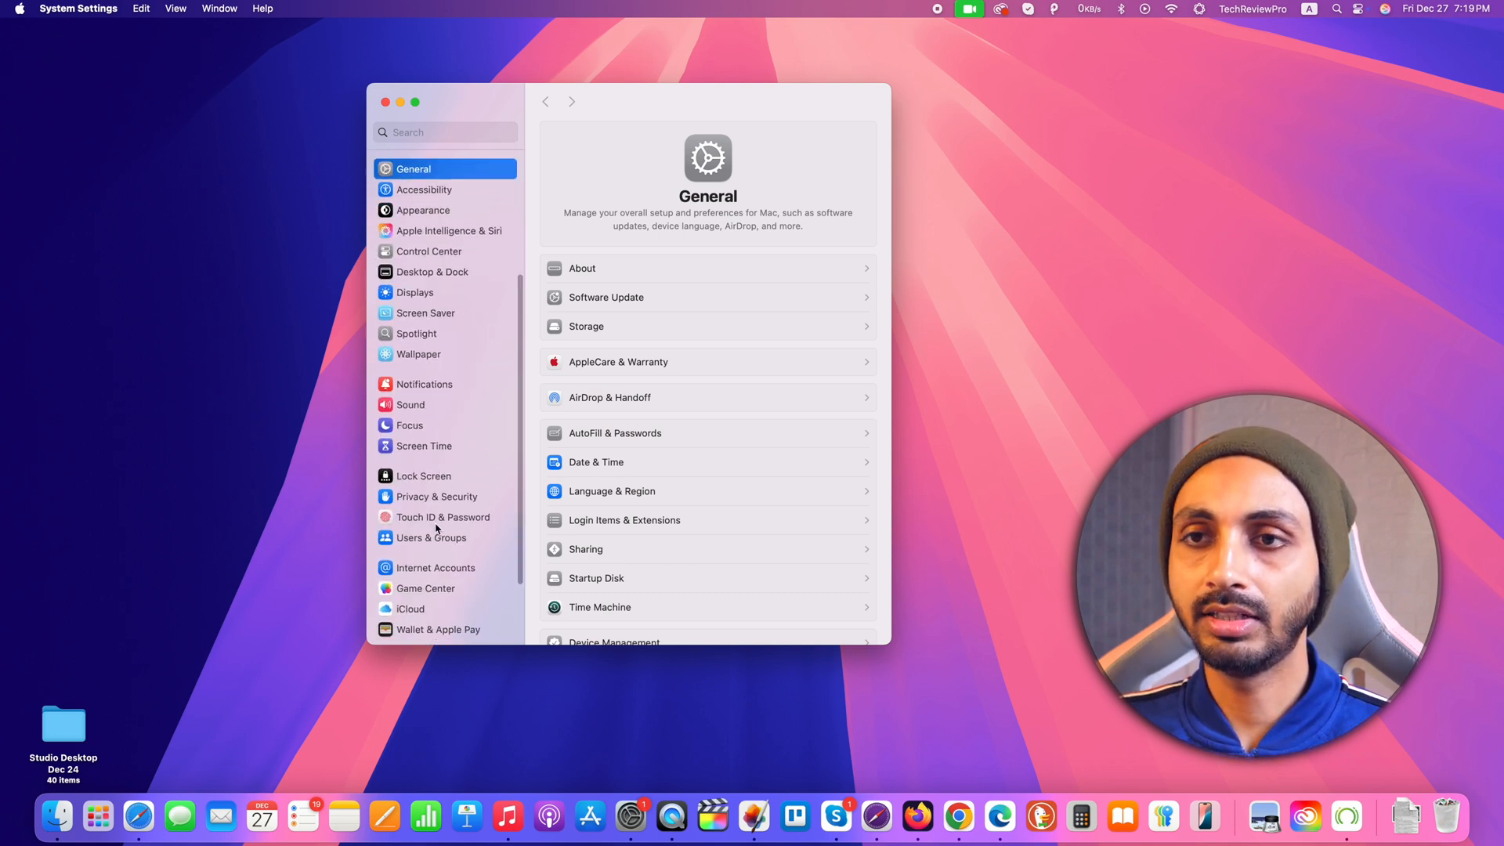
pyautogui.click(442, 519)
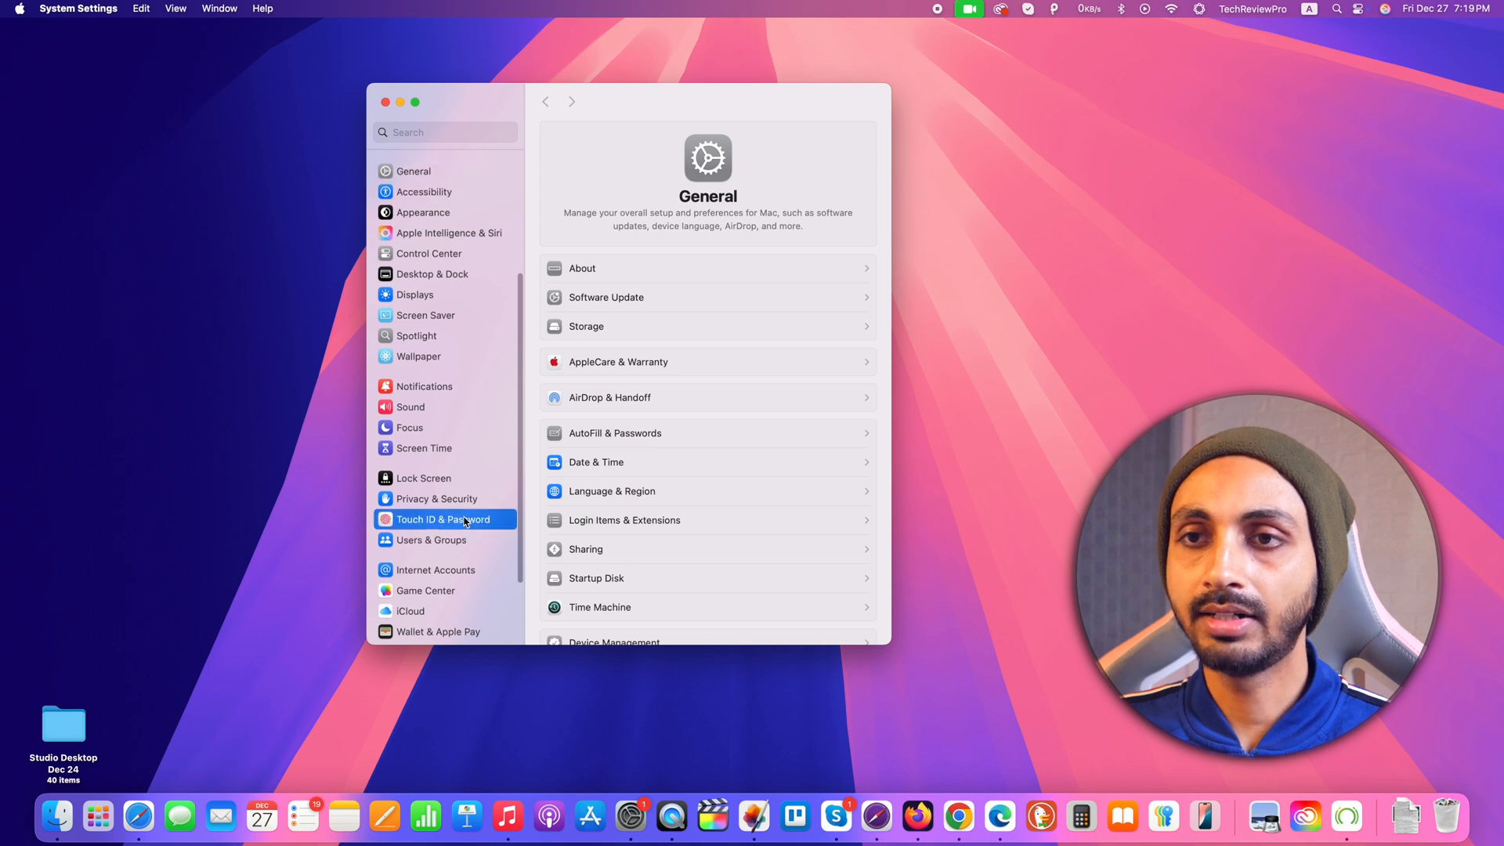
pyautogui.click(443, 518)
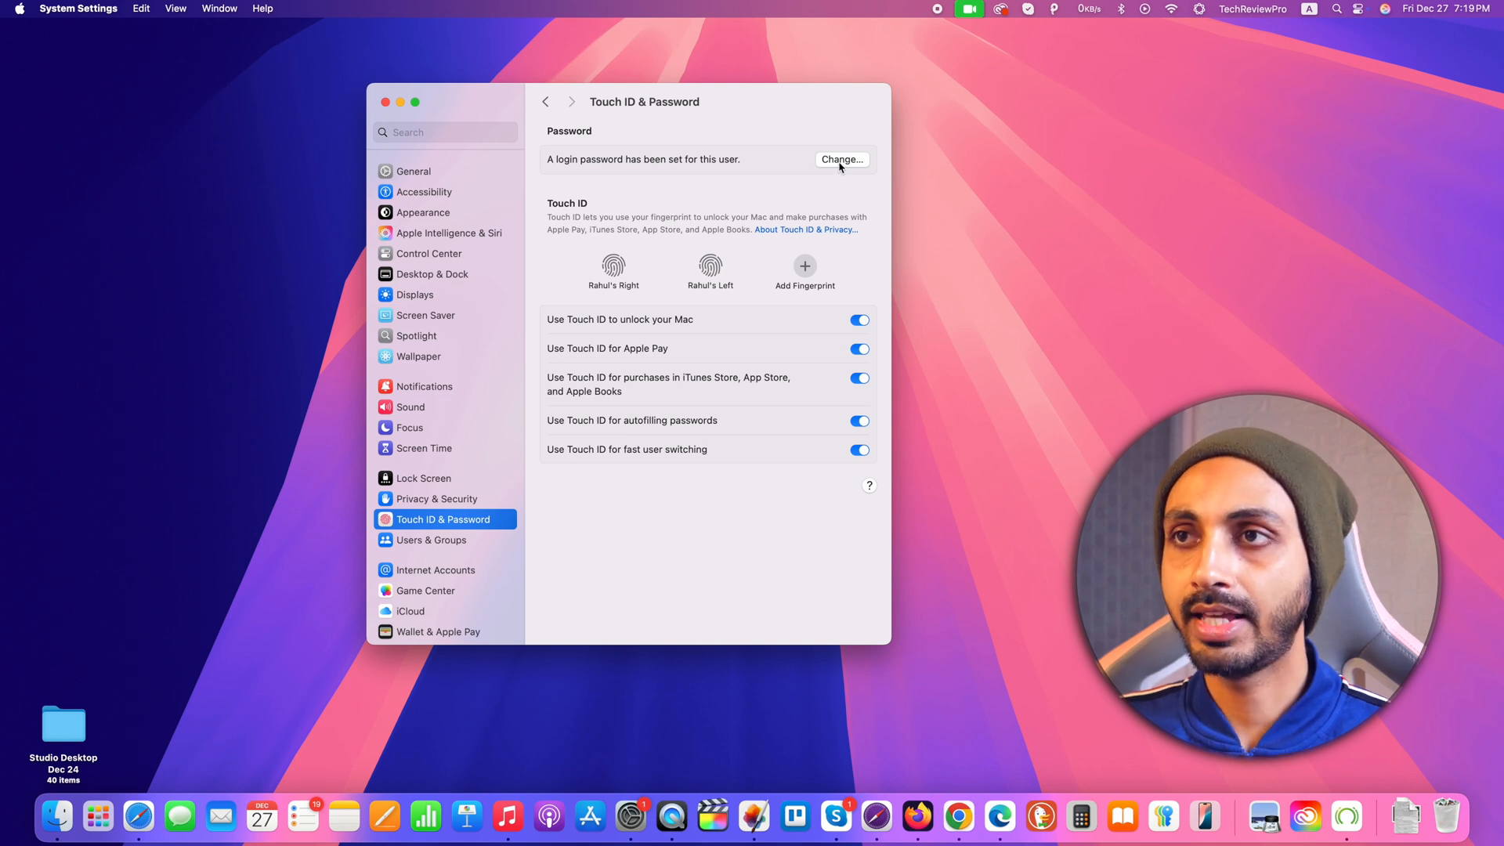
# Submit a password change with the old password entered and the new password left blank.
pyautogui.click(842, 160)
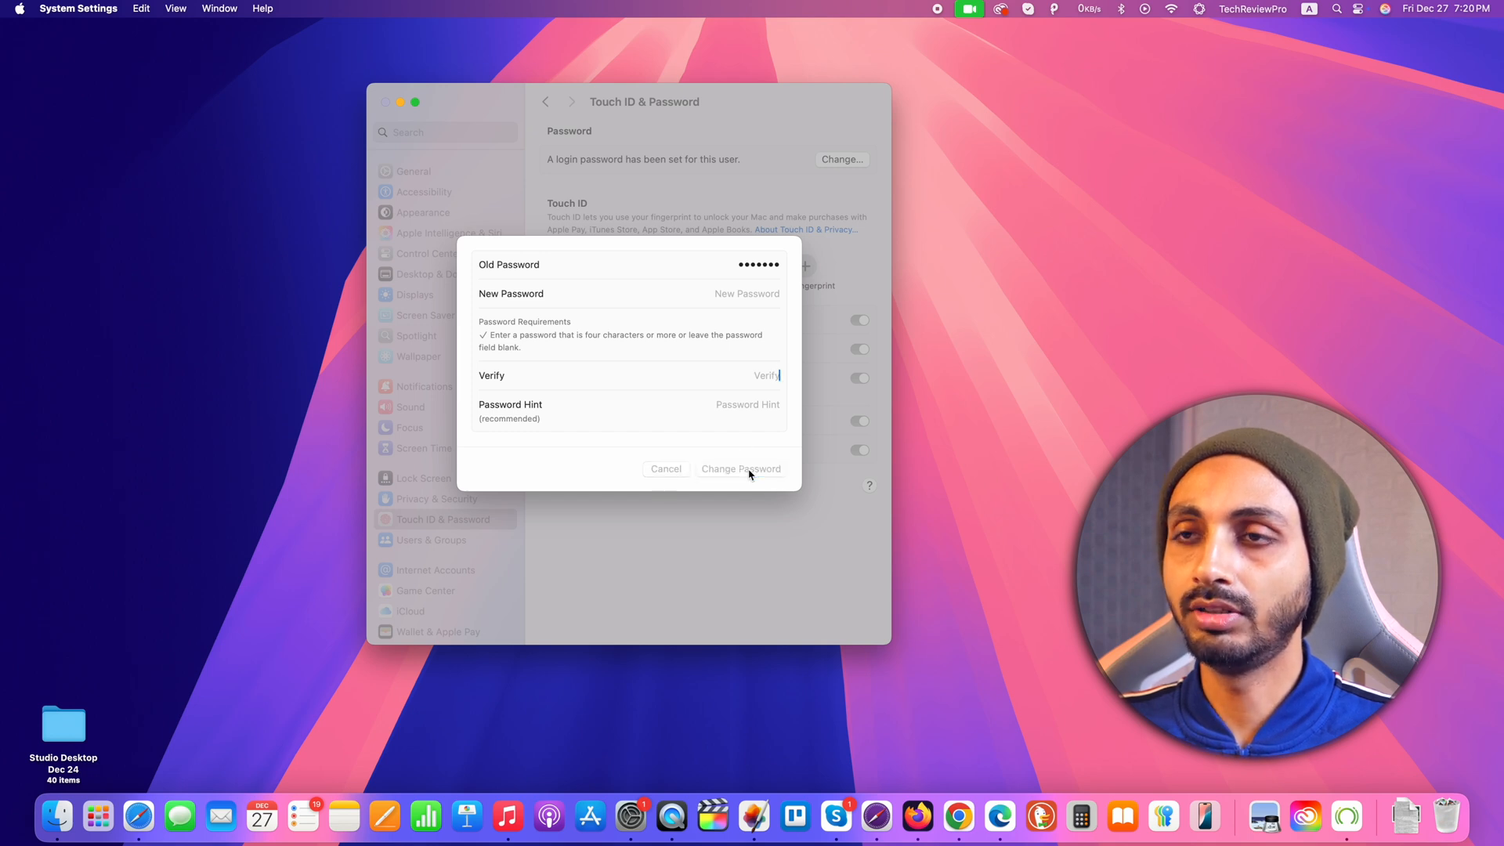
pyautogui.click(741, 468)
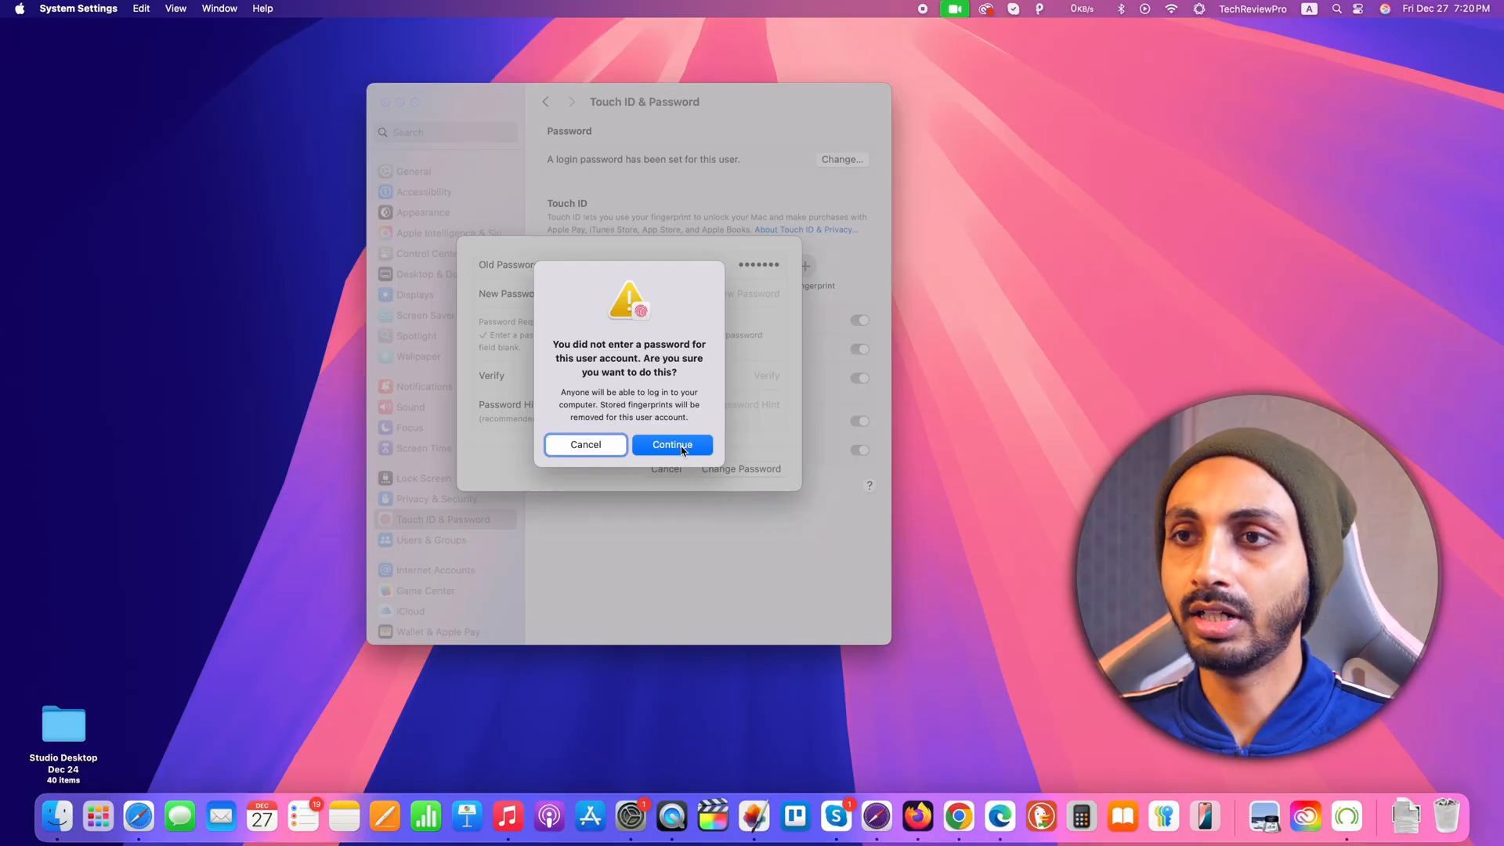
# Accept the no-password warning so the account has no login password.
pyautogui.click(672, 443)
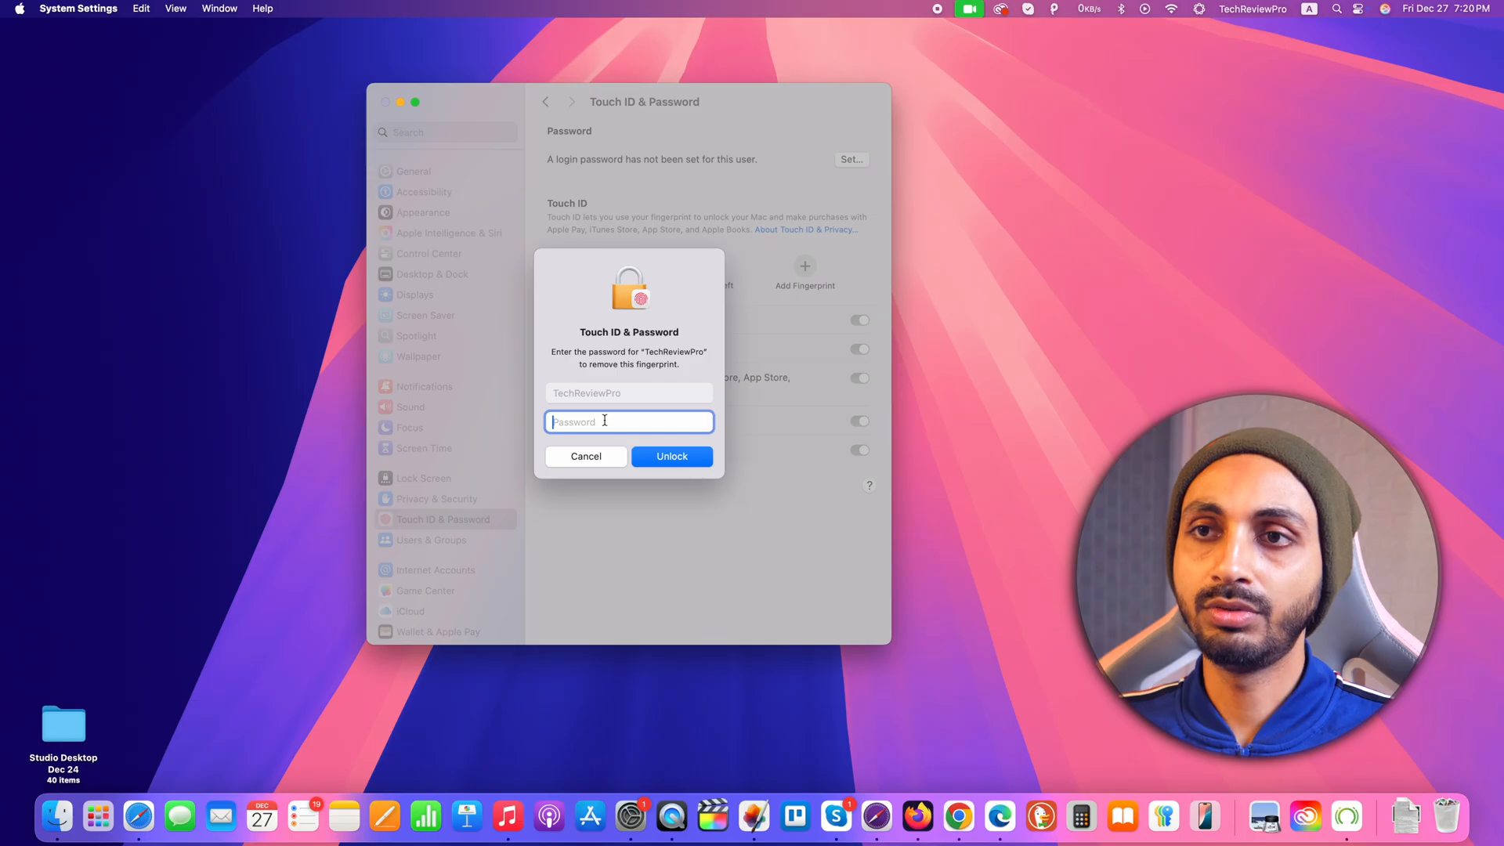
# Begin entering the account password in the fingerprint-removal unlock prompt.
pyautogui.write('•')
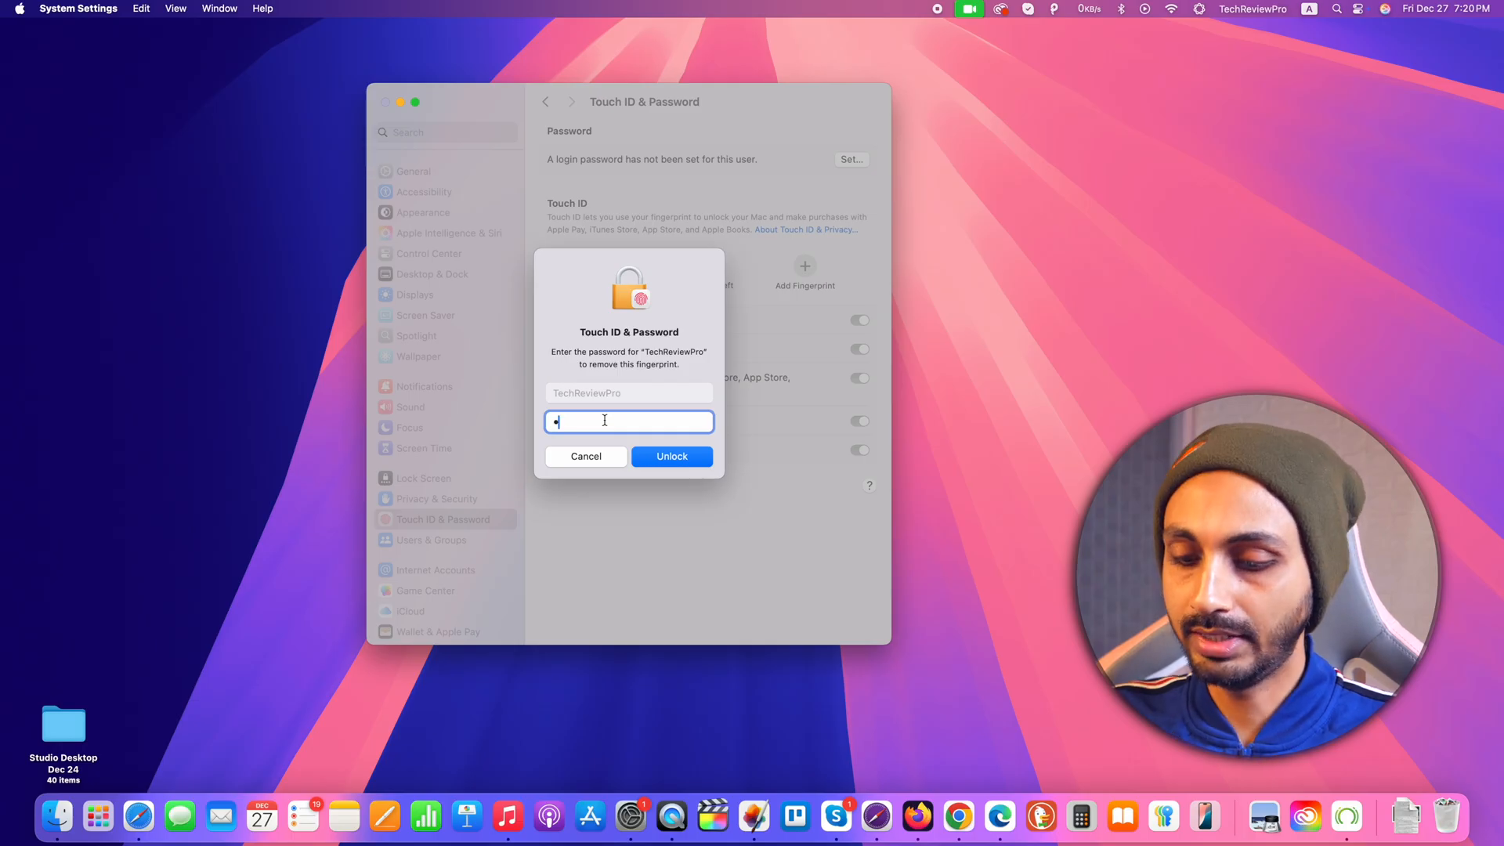